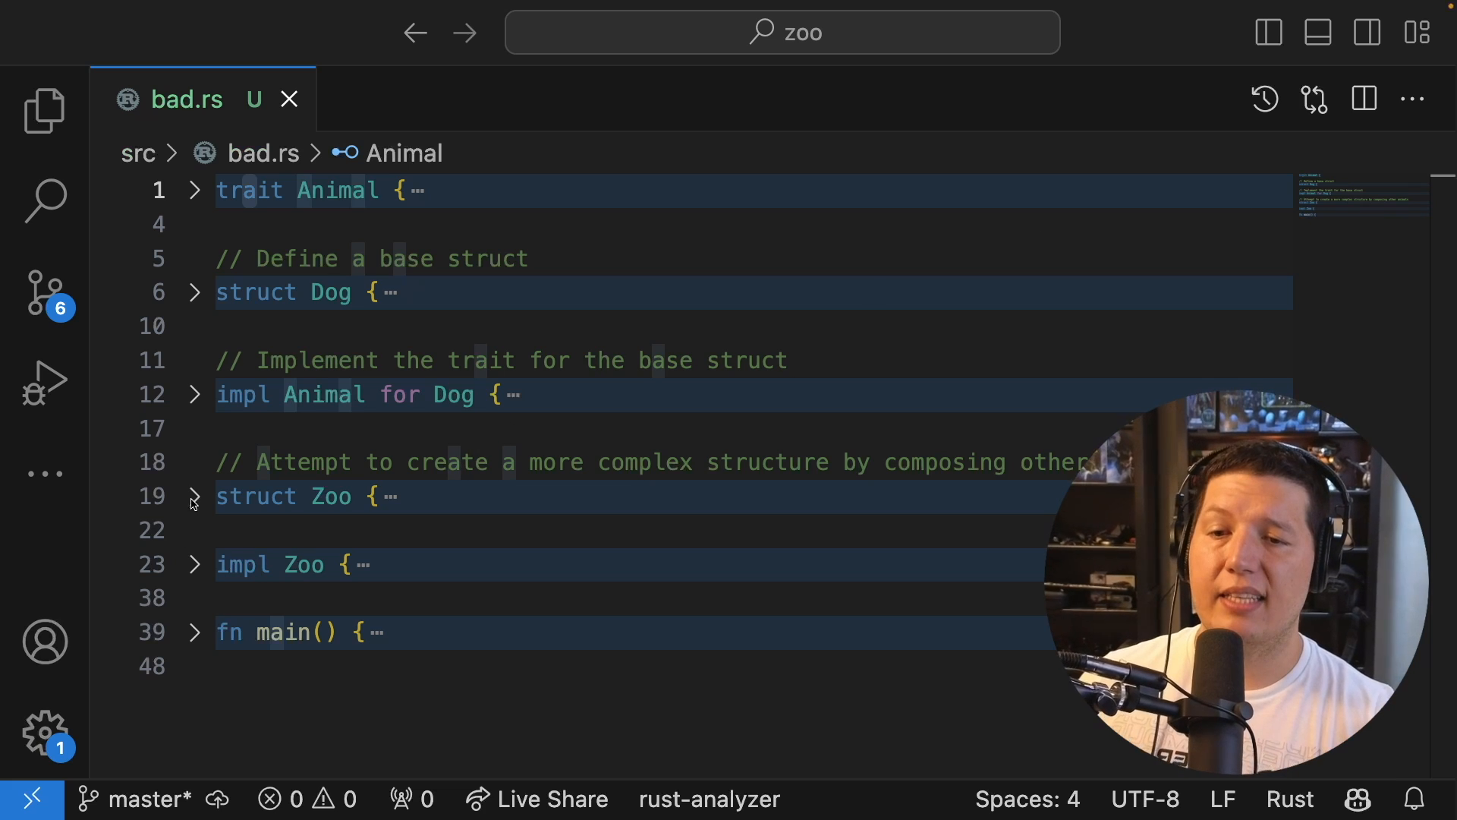
# Unfold struct Zoo in bad.rs and highlight its Box<dyn Animal> field type
pyautogui.click(193, 495)
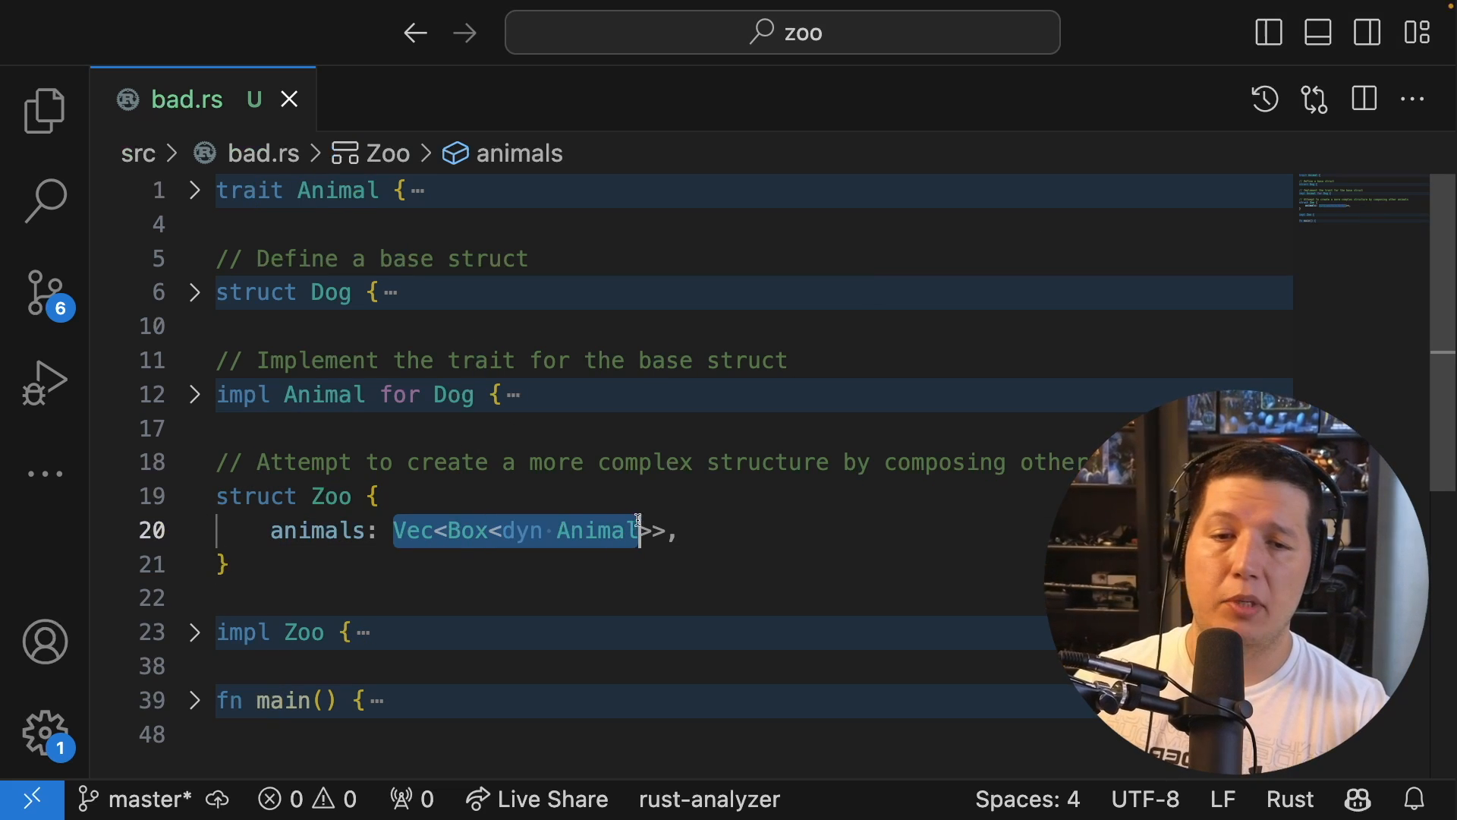
pyautogui.click(228, 564)
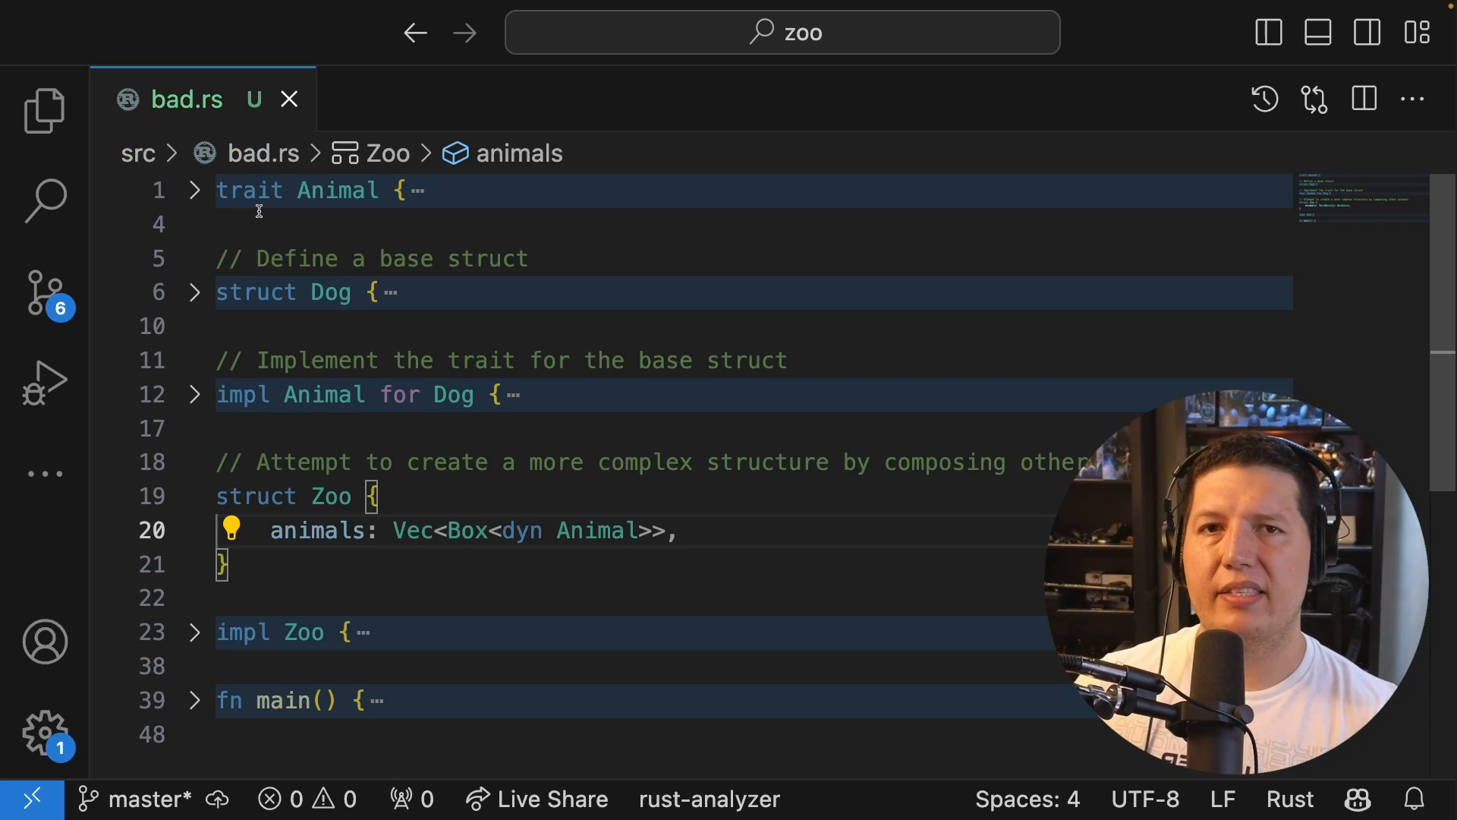
pyautogui.doubleClick(595, 529)
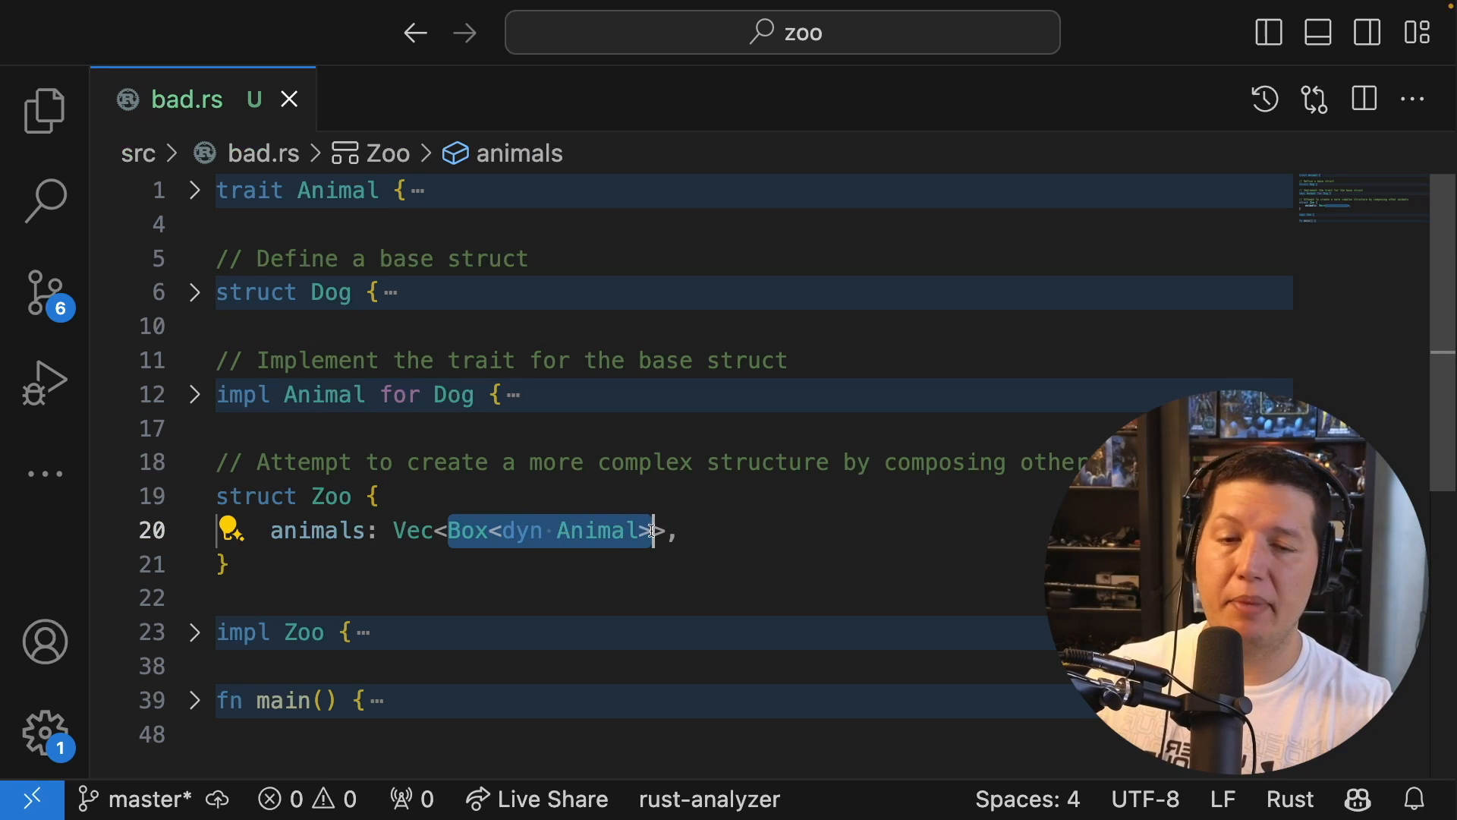
# Scroll through bad.rs's impl Zoo methods, then open good.rs with its Dog/Cat enum
pyautogui.scroll(-3)
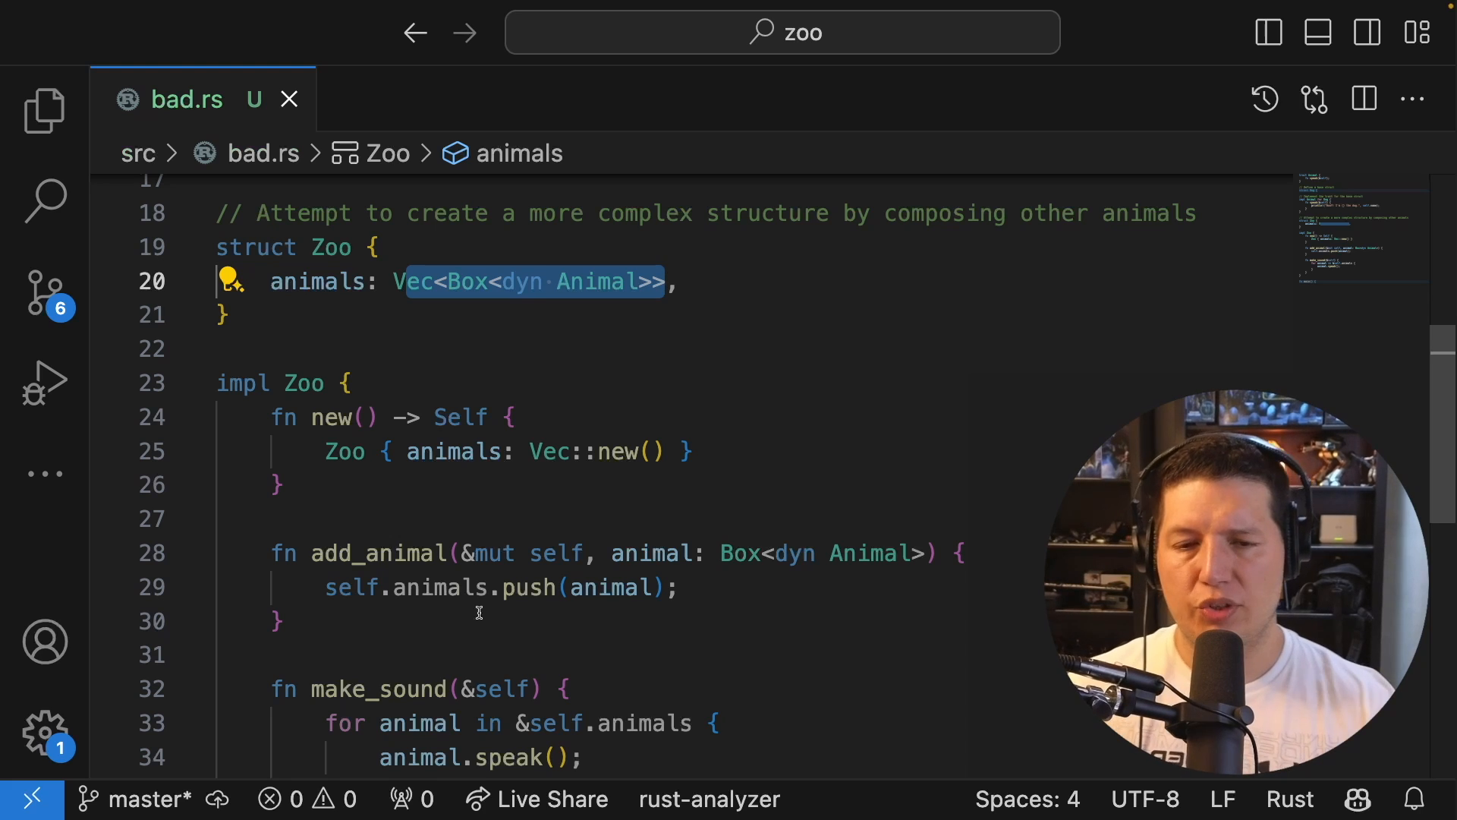
pyautogui.scroll(-3)
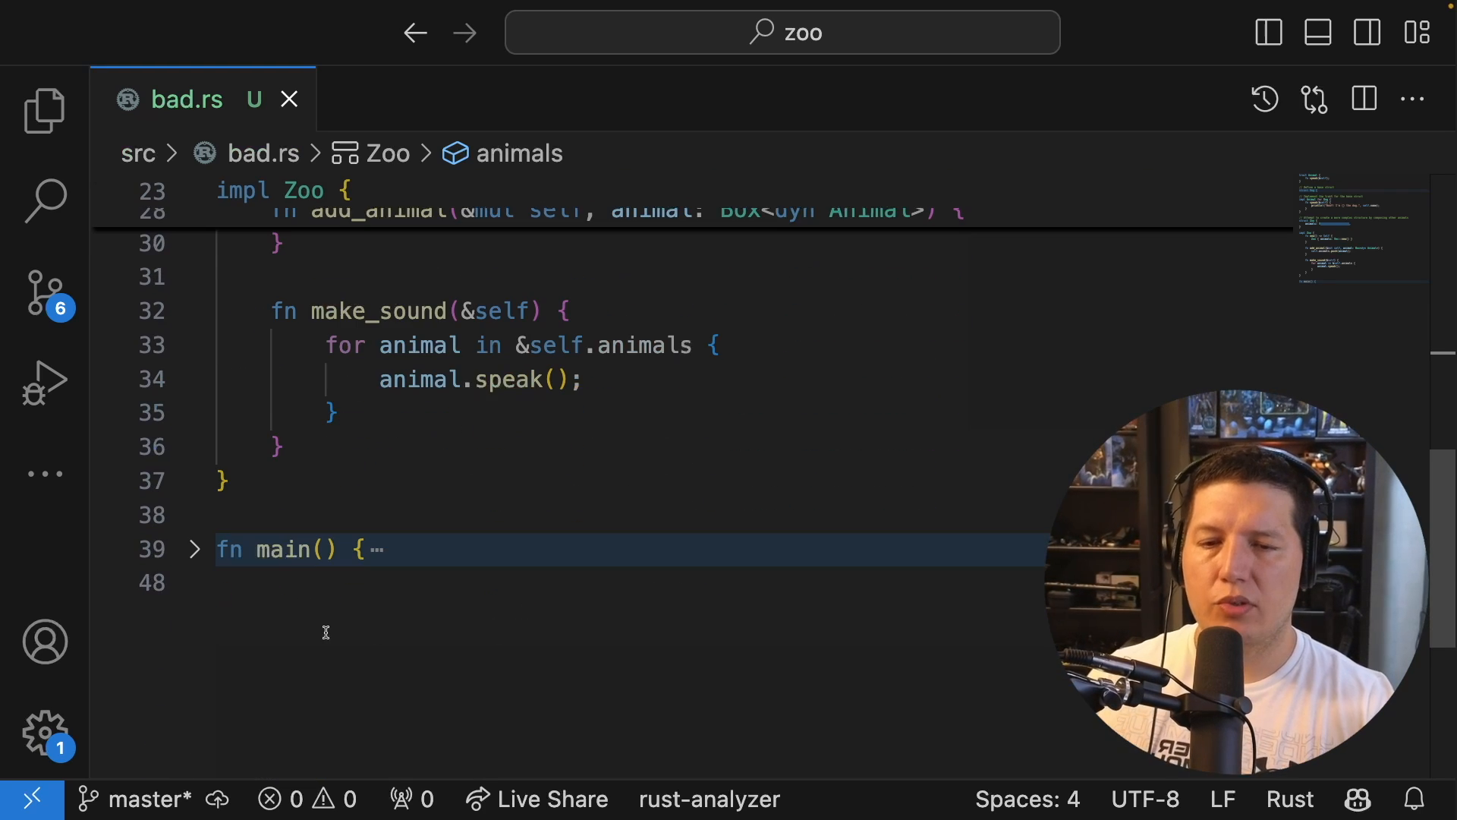
pyautogui.click(194, 549)
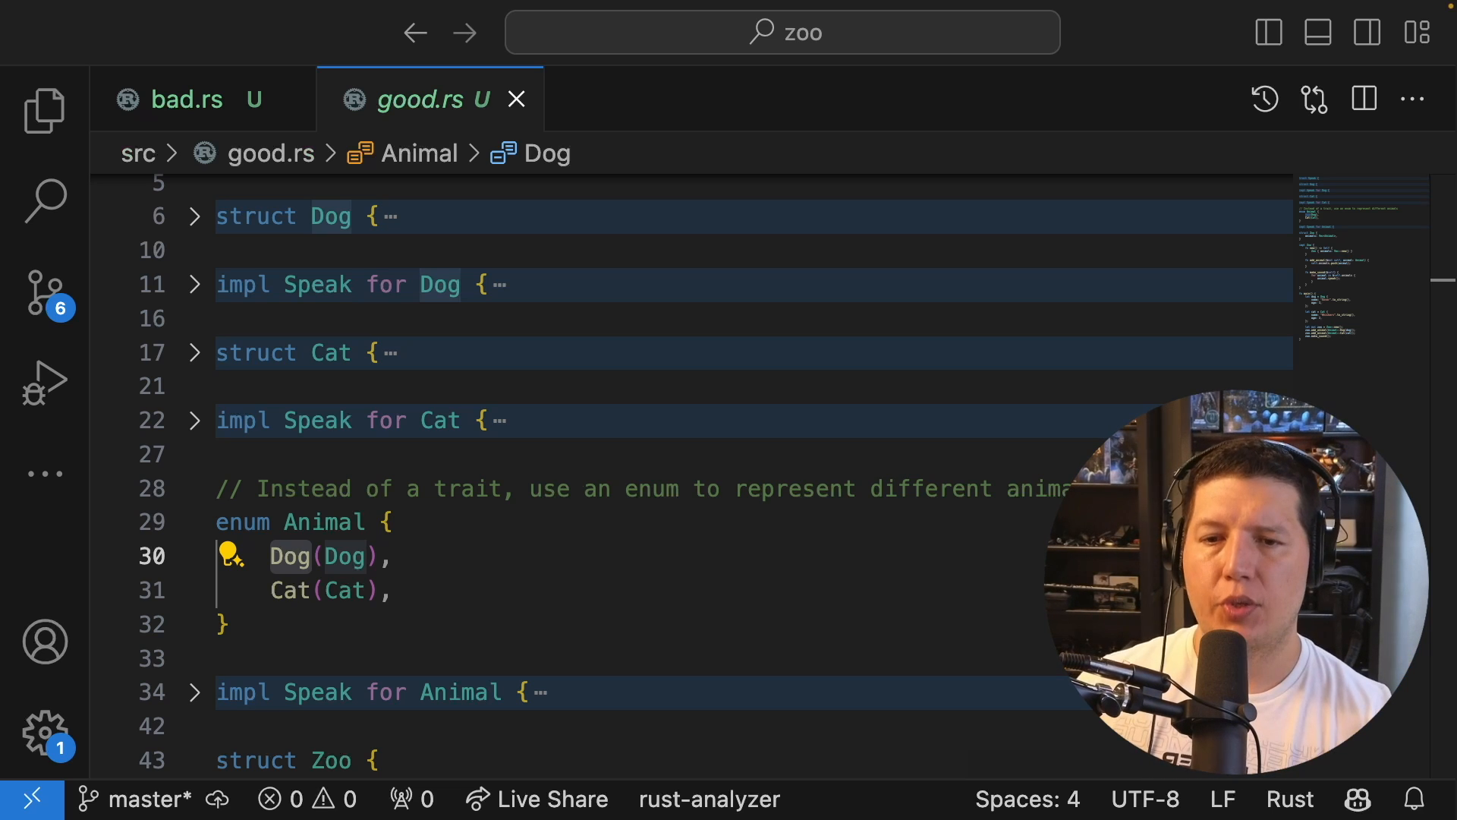
# Highlight the Dog and Cat variants of good.rs's Animal enum
pyautogui.click(270, 556)
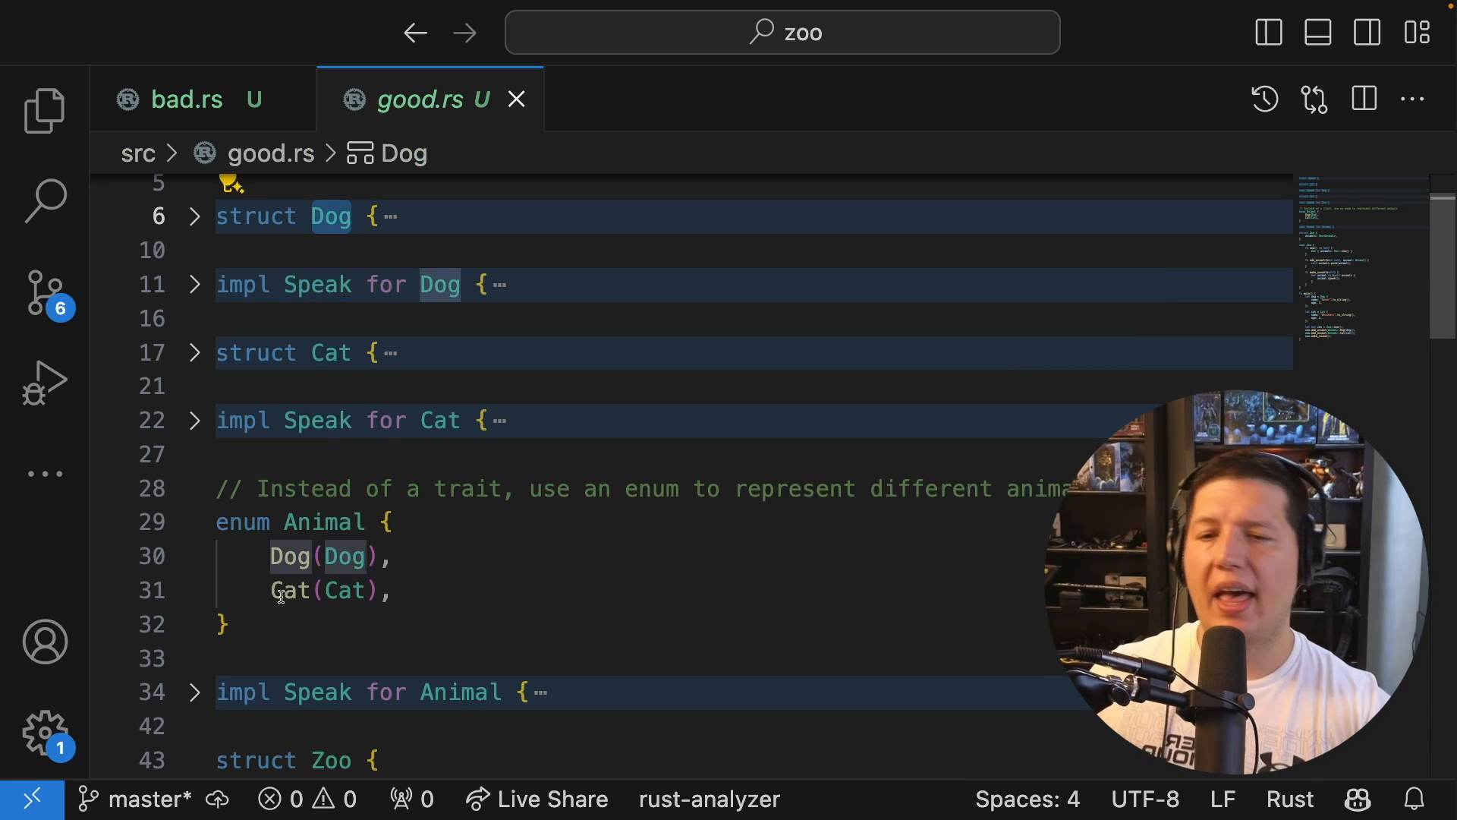
pyautogui.click(290, 590)
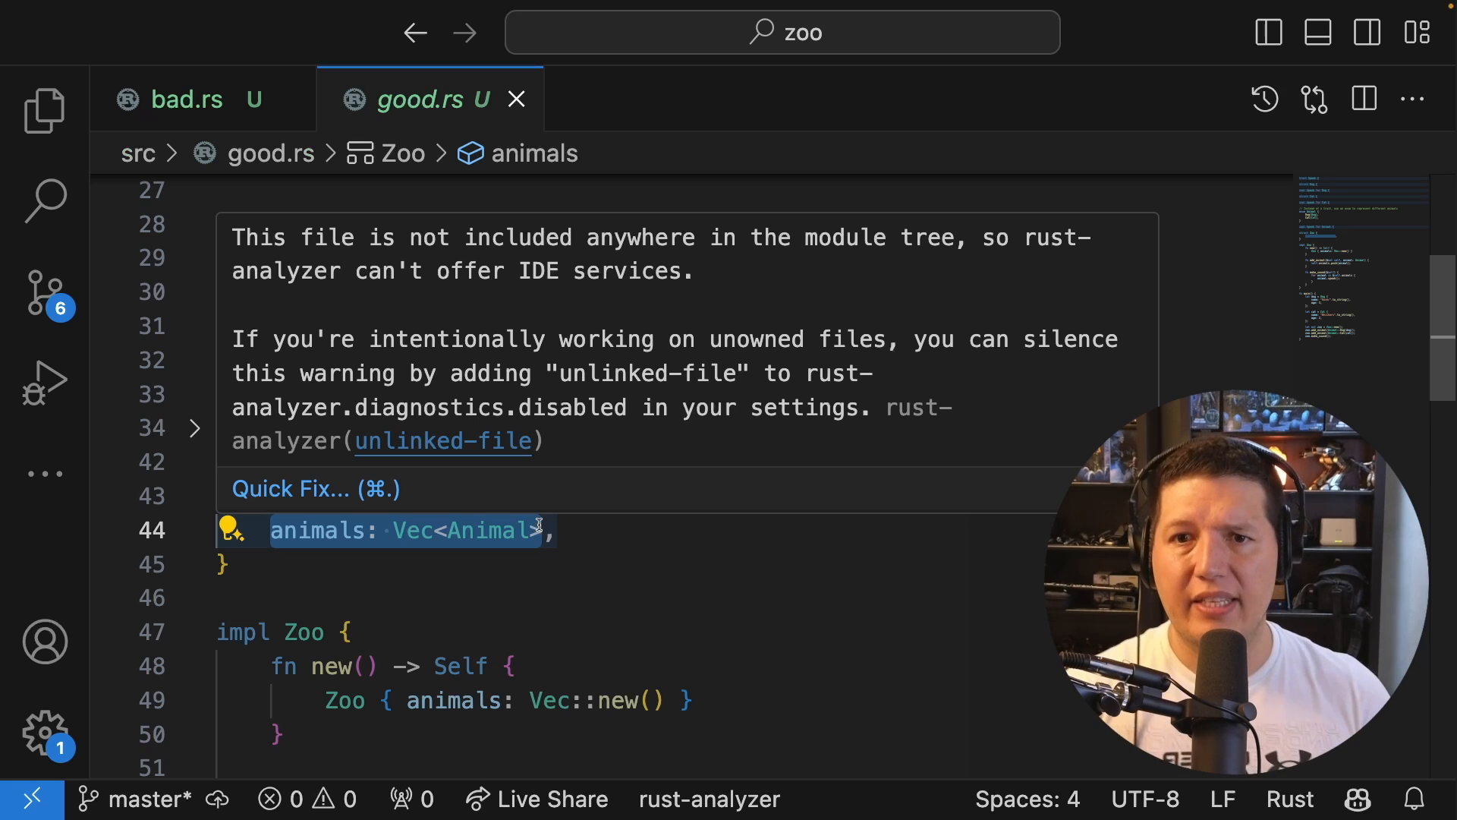
pyautogui.scroll(-3)
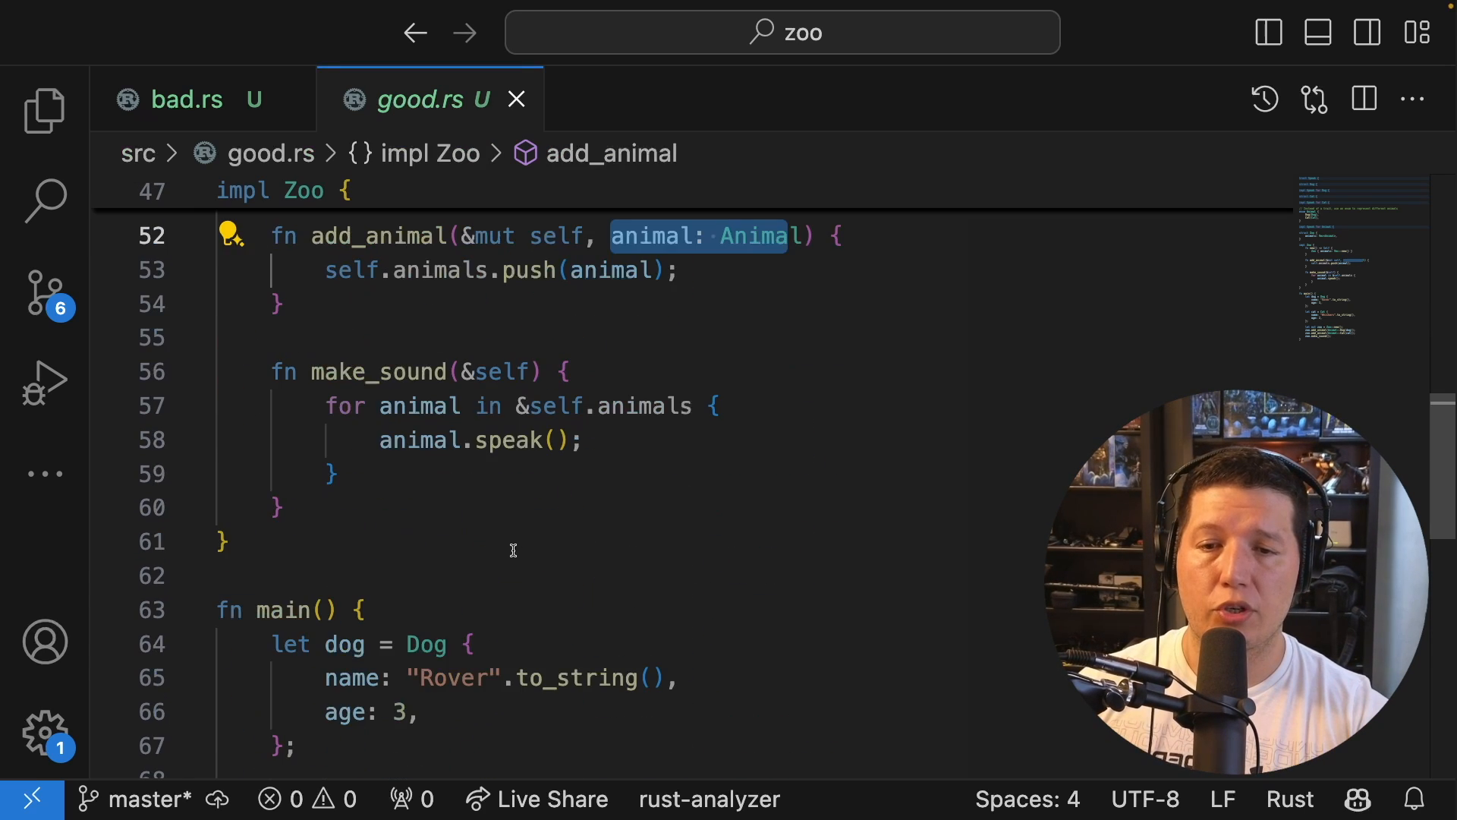
pyautogui.scroll(-3)
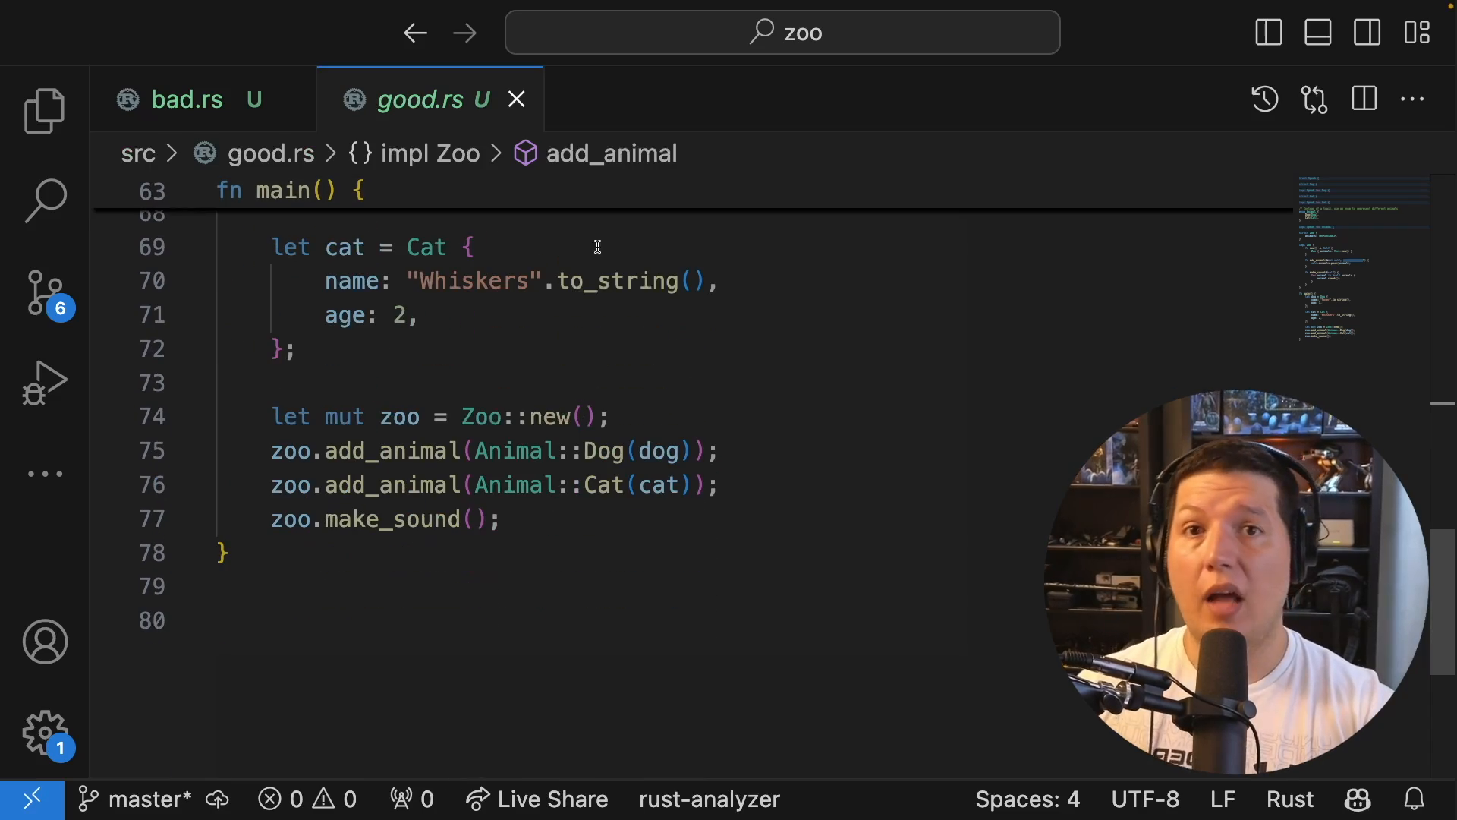